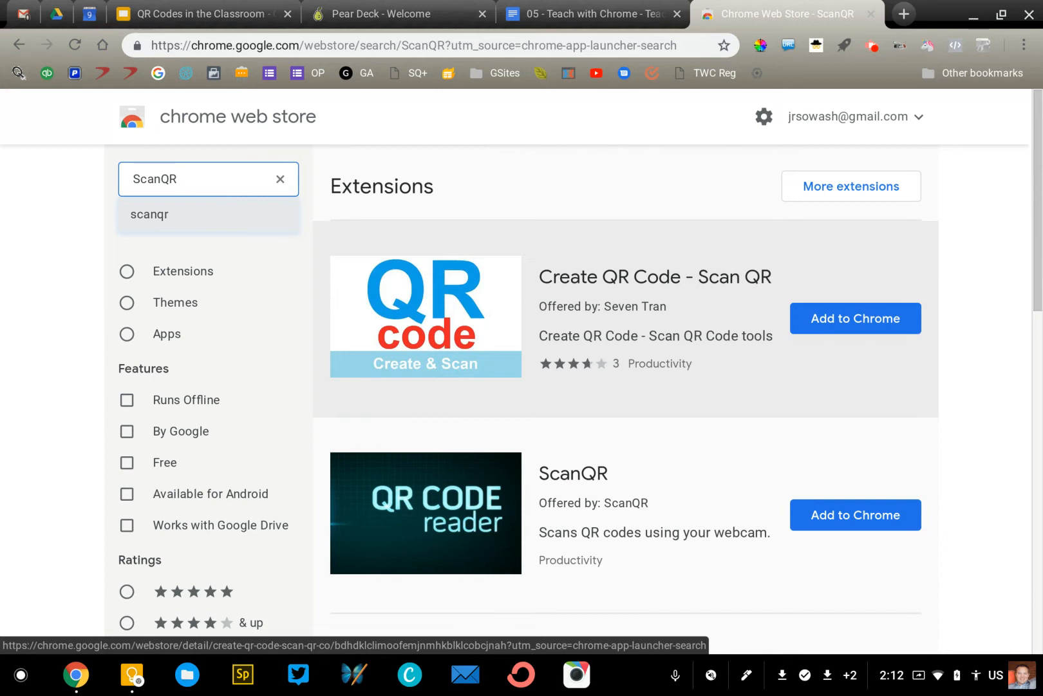
Step: Search the launcher for 'qr' to list the installed ScanQR app
{"action": "scroll", "scroll_direction": "down", "scroll_amount": 3}
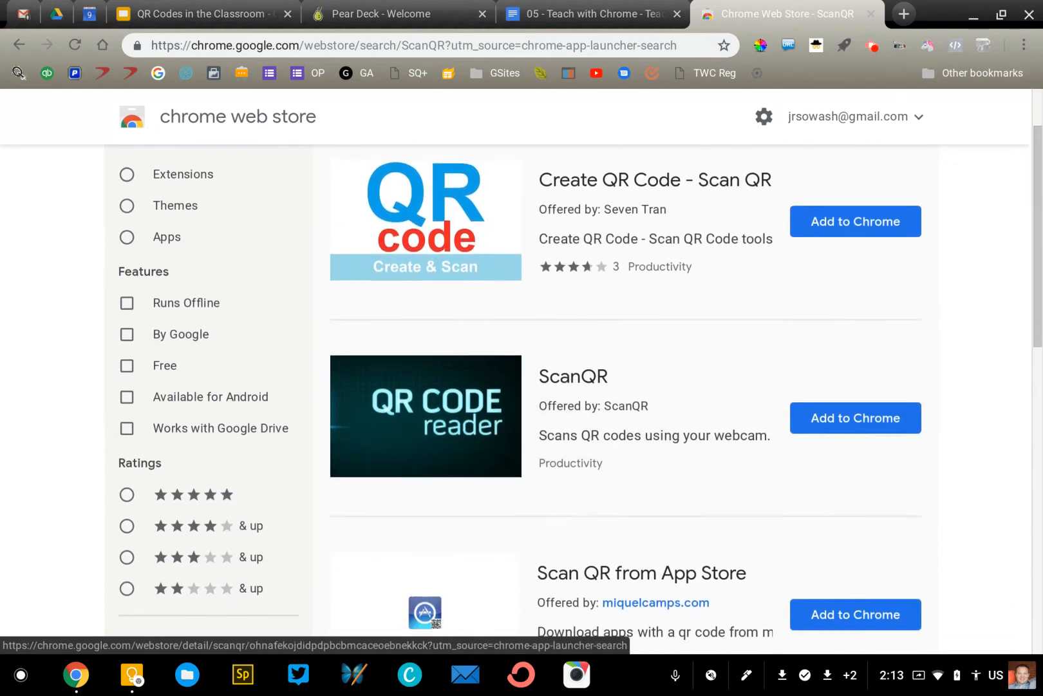
{"action": "scroll", "scroll_direction": "down", "scroll_amount": 3}
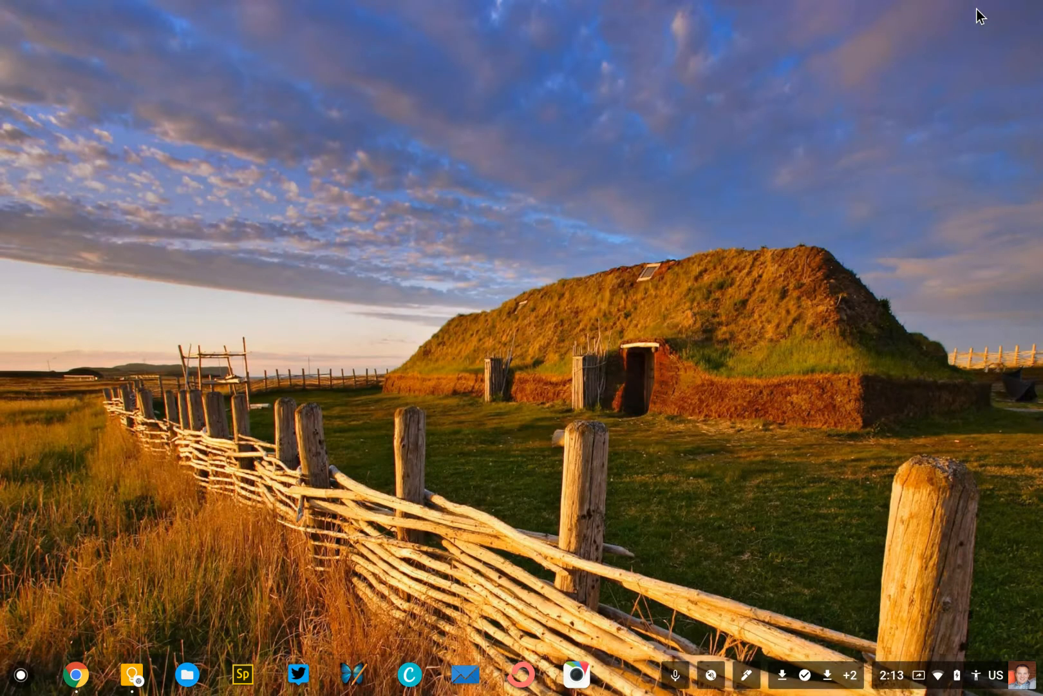
{"action": "mouse_move", "coordinate": [322, 178]}
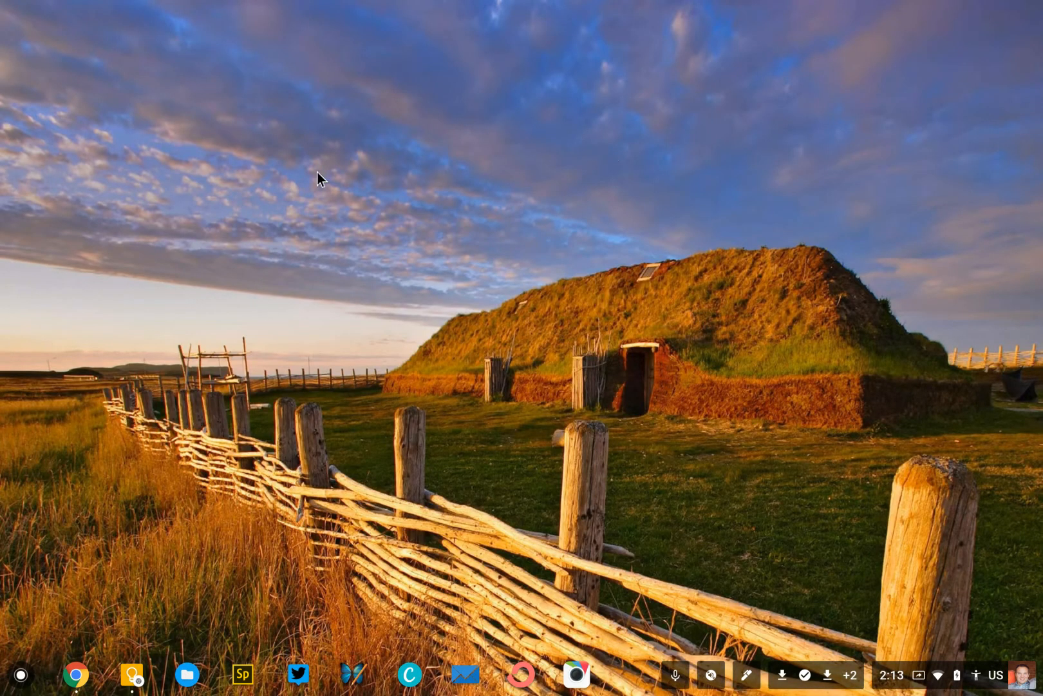
{"action": "left_click", "coordinate": [20, 673]}
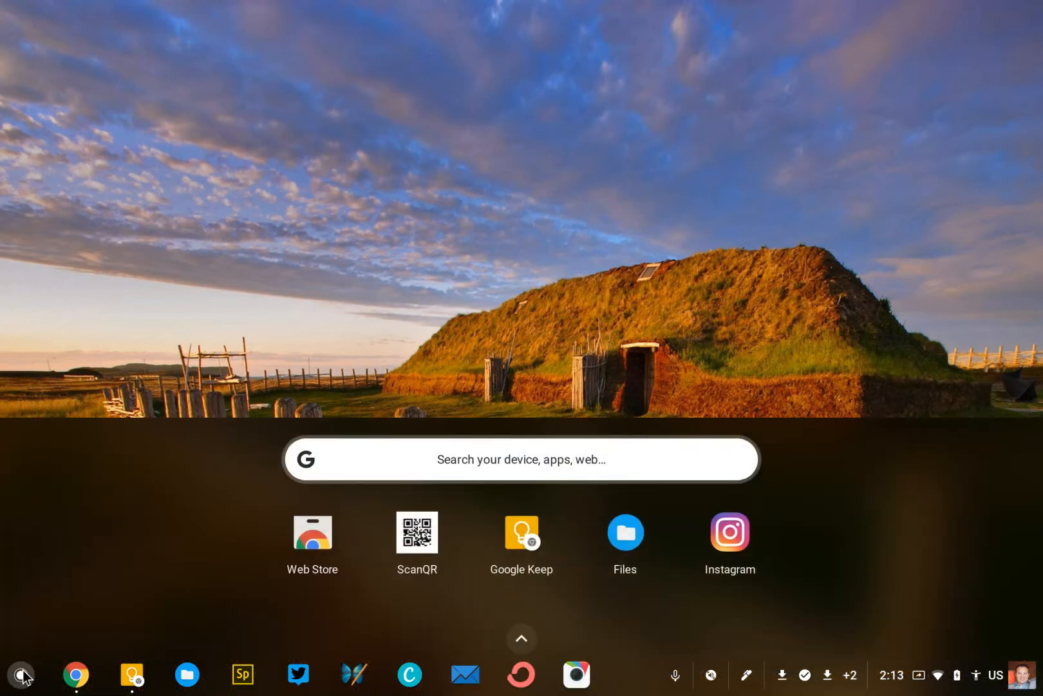
{"action": "type", "text": "qr"}
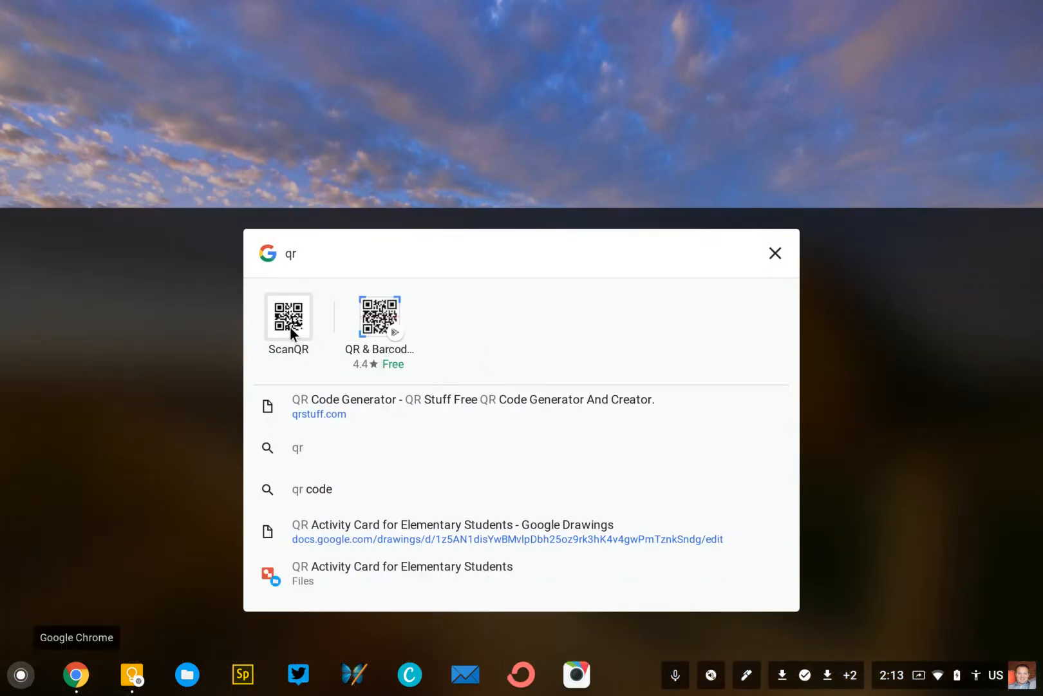
{"action": "left_click", "coordinate": [288, 317]}
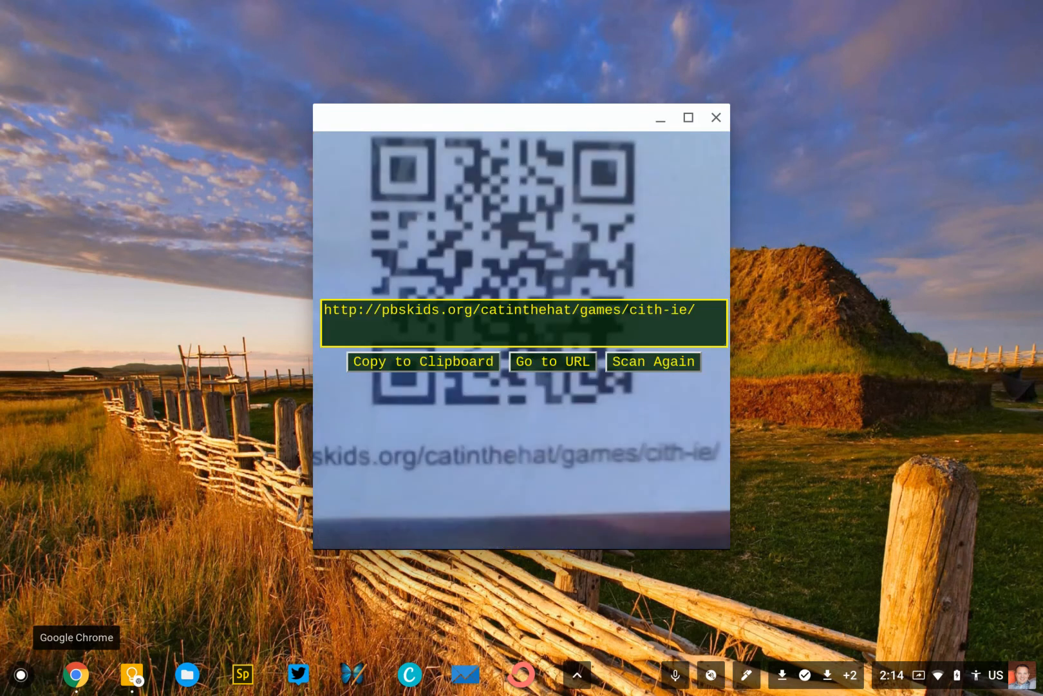
{"action": "mouse_move", "coordinate": [297, 501]}
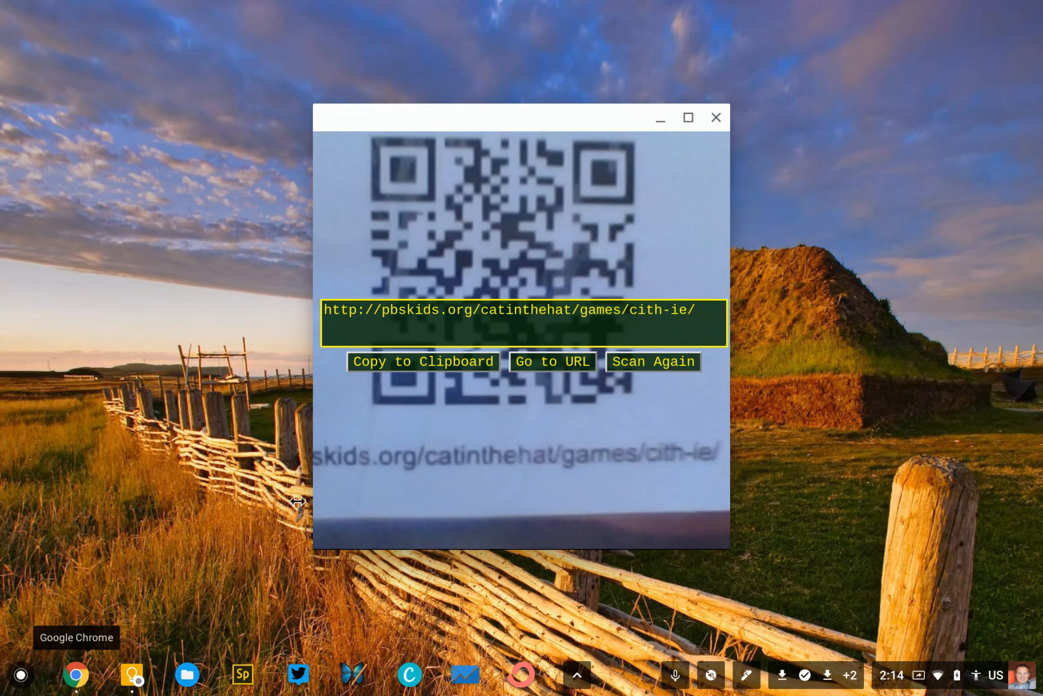
{"action": "mouse_move", "coordinate": [580, 364]}
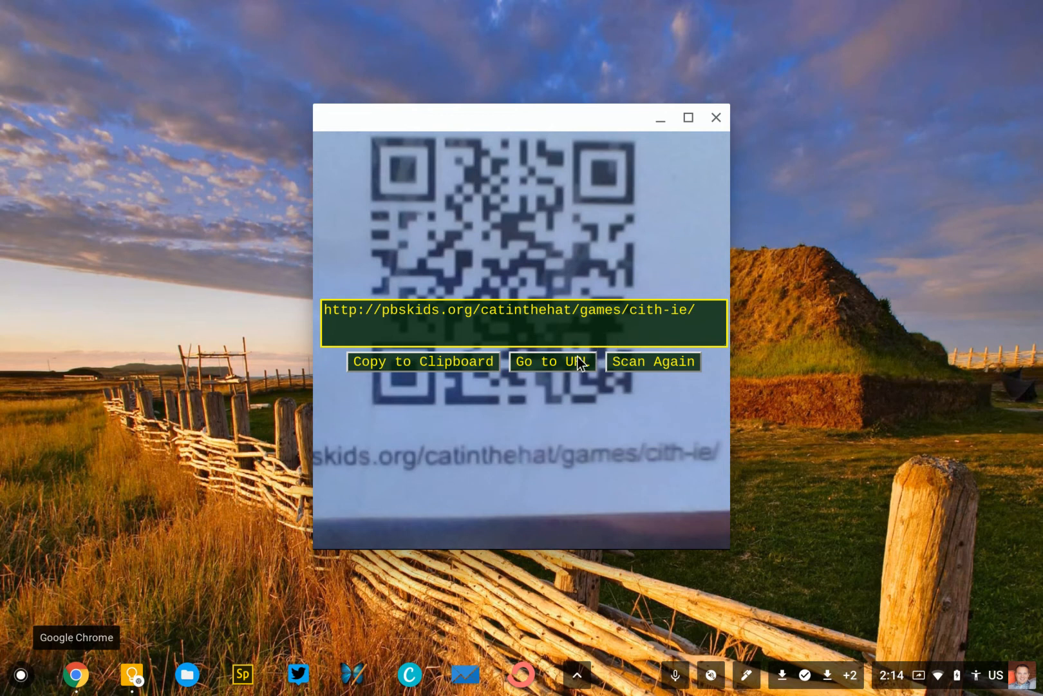